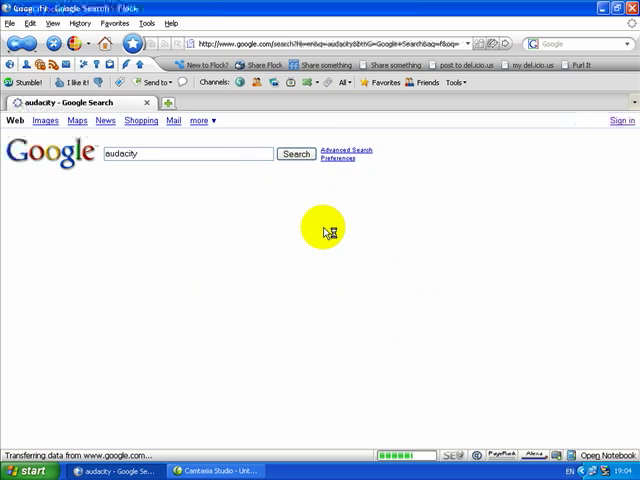
Search Google for 'audacity', reach the Audacity homepage and scroll to its download links
click(296, 154)
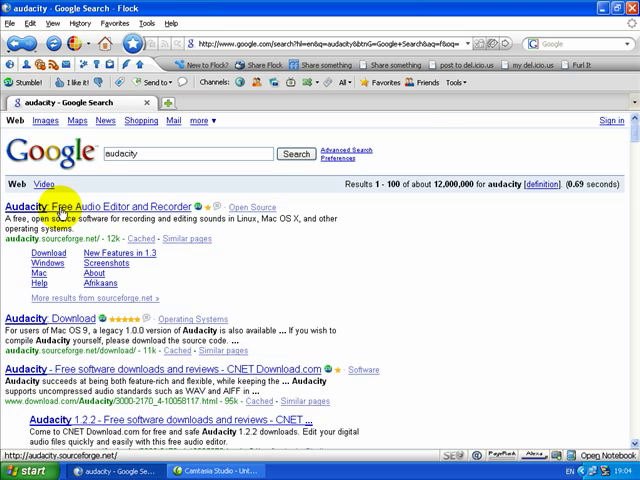
click(60, 208)
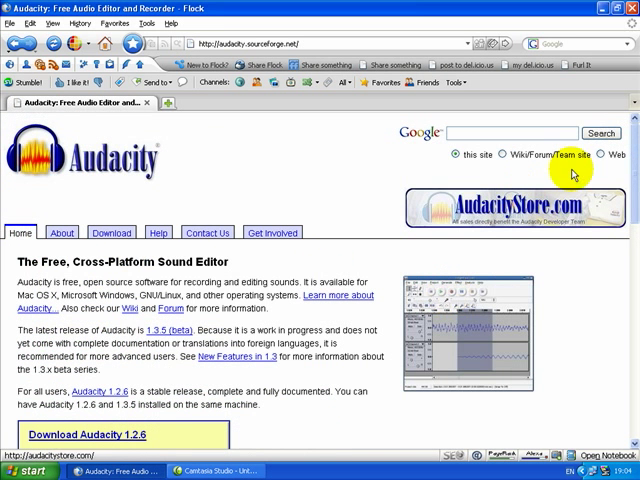
scroll(down, 3)
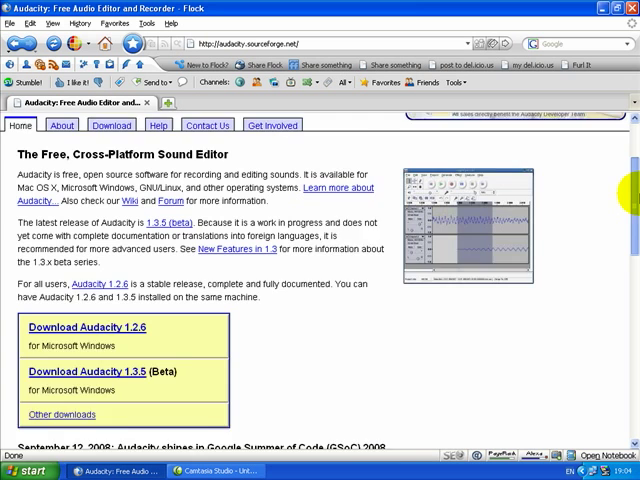
scroll(down, 3)
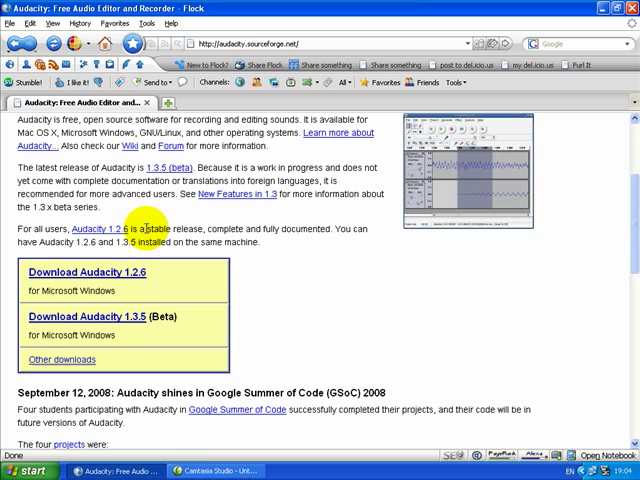
mouse_move(132, 290)
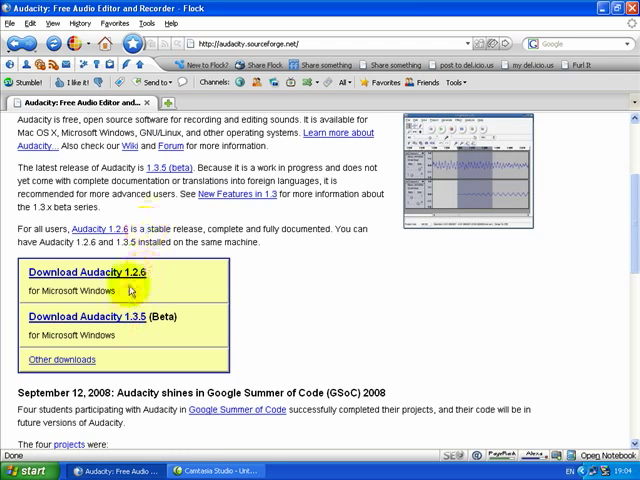
mouse_move(124, 288)
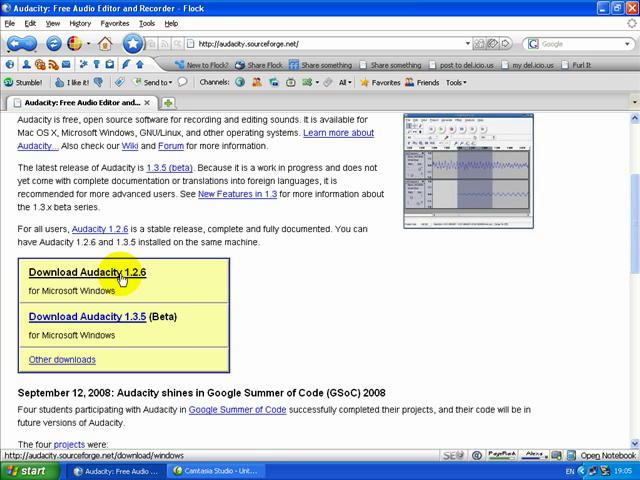
Download the Audacity 1.2.6 Windows installer via SourceForge, saving the file to disk
click(80, 272)
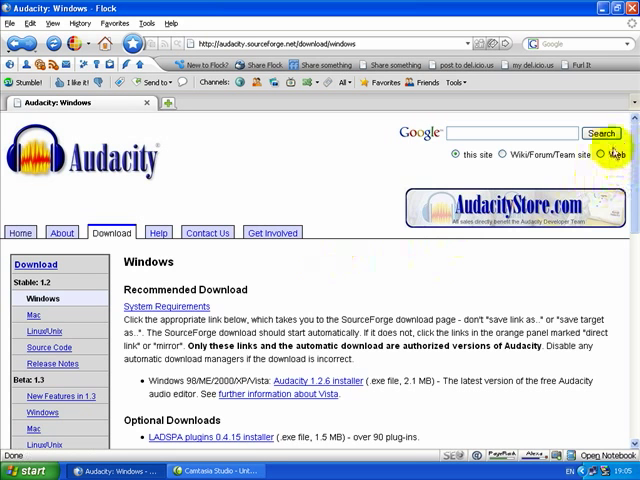
scroll(down, 3)
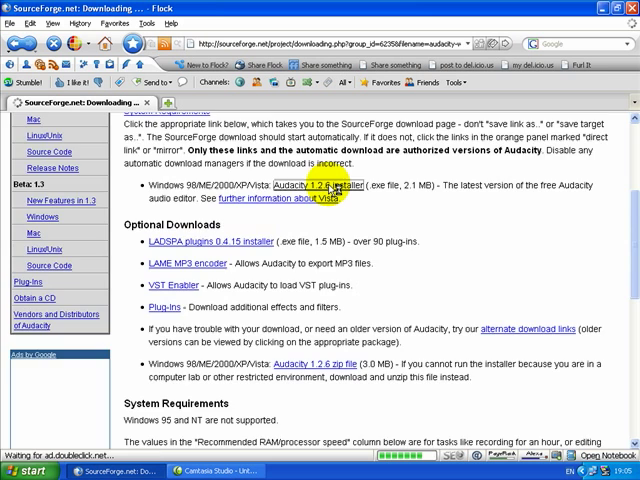
click(300, 188)
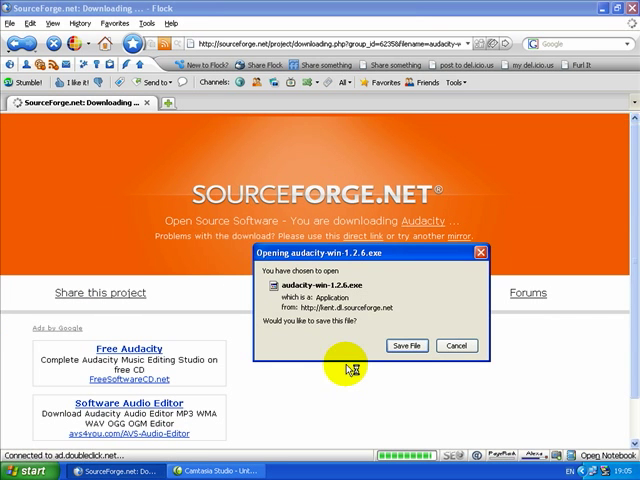
click(408, 344)
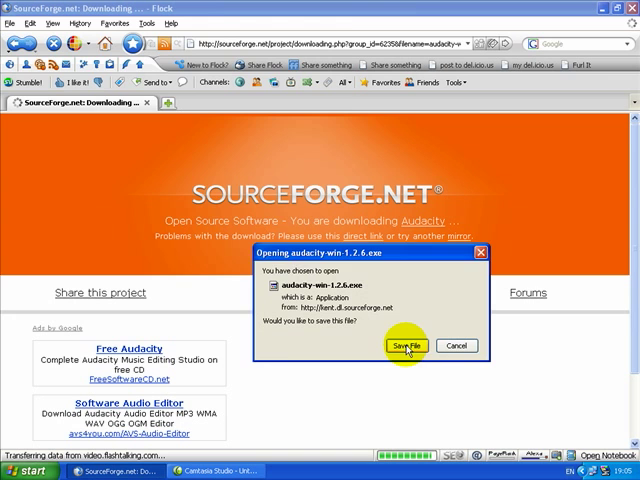
click(406, 344)
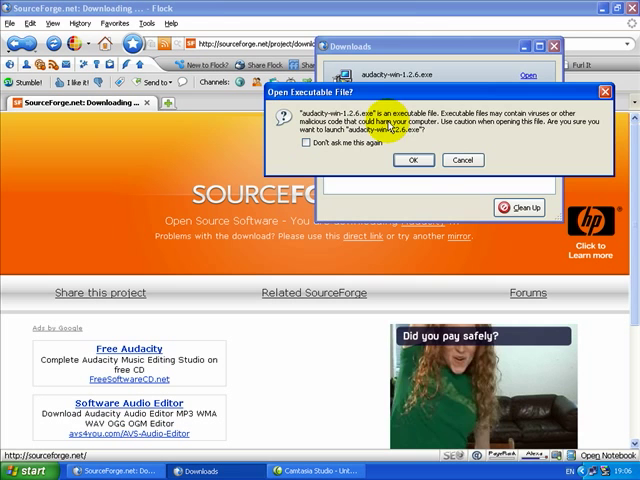
Launch the downloaded installer and accept the license agreement in Audacity Setup
click(414, 160)
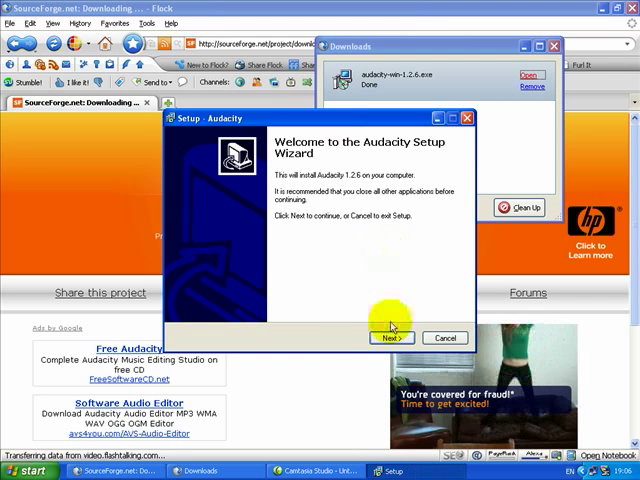
click(390, 336)
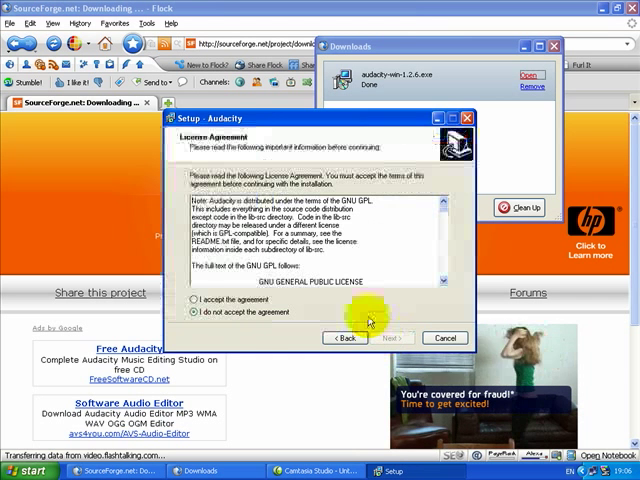
click(194, 300)
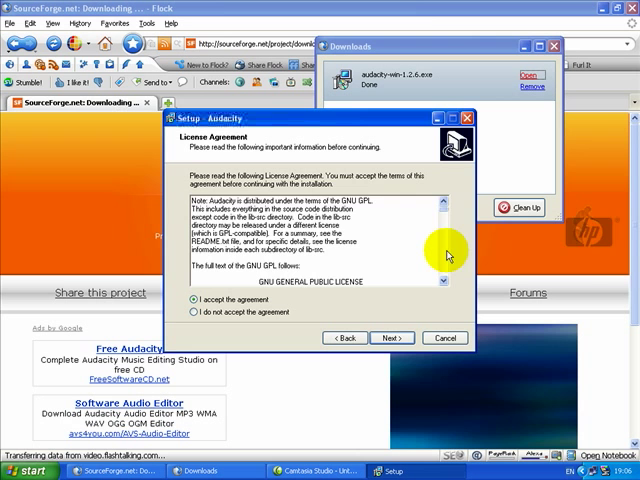
scroll(down, 3)
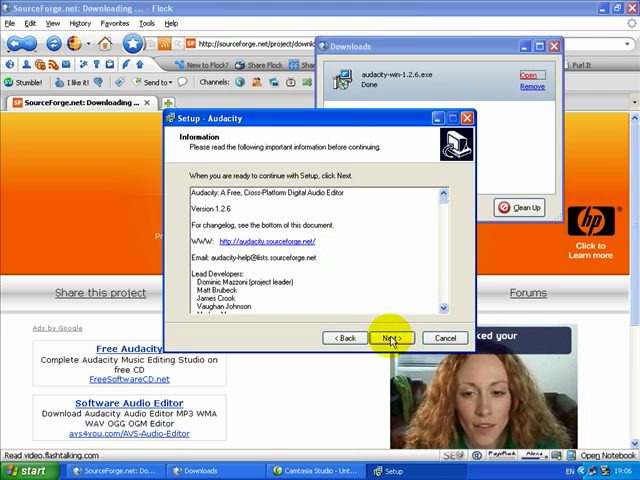
Keep the default install folder and extra tasks, then install Audacity
click(392, 336)
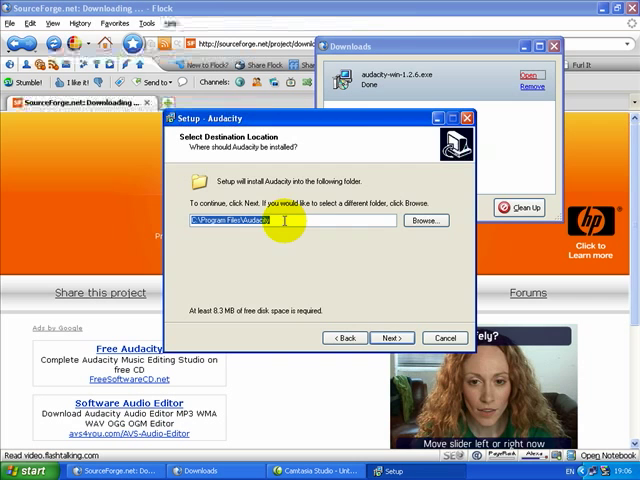
click(392, 336)
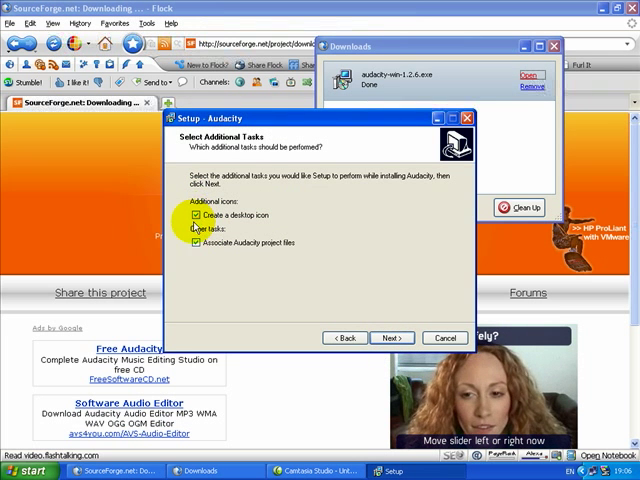
click(196, 242)
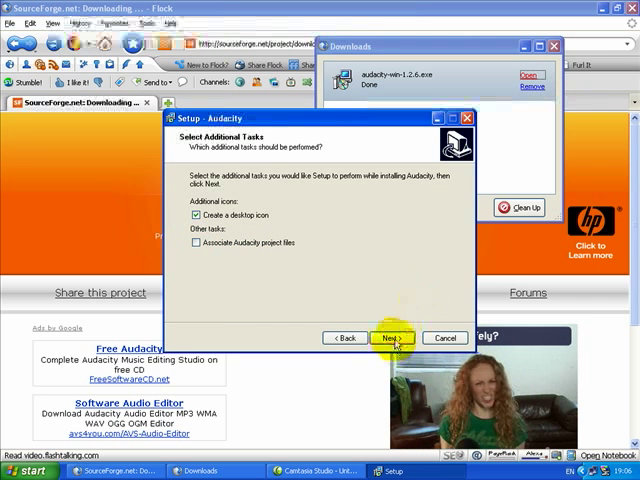
click(390, 336)
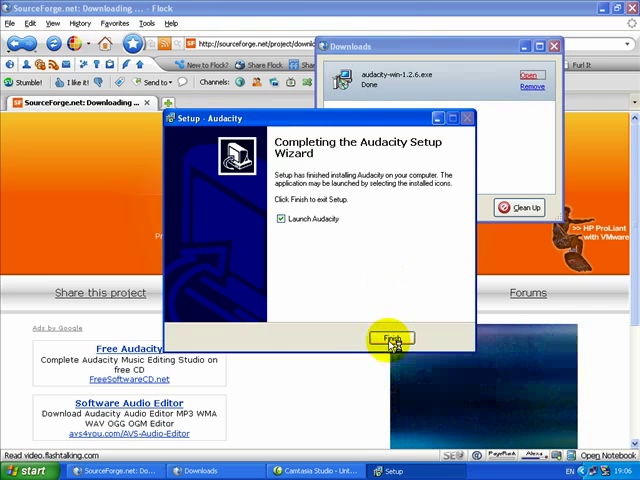
Finish setup with Launch Audacity checked so the first-run language prompt appears
click(392, 336)
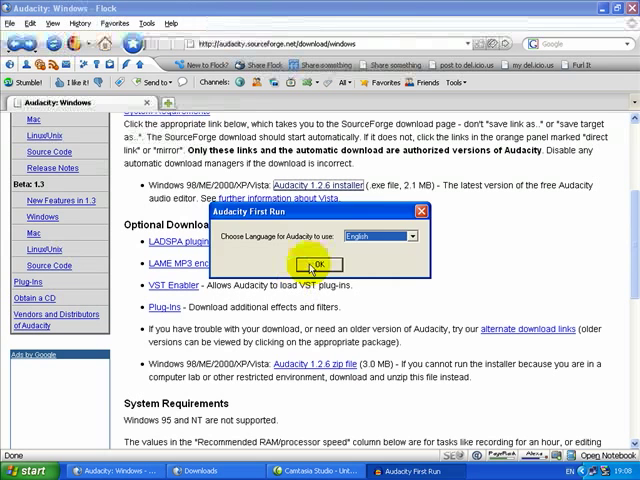
Accept English as the language, glance through the File and Help menus, and maximize Audacity
click(316, 264)
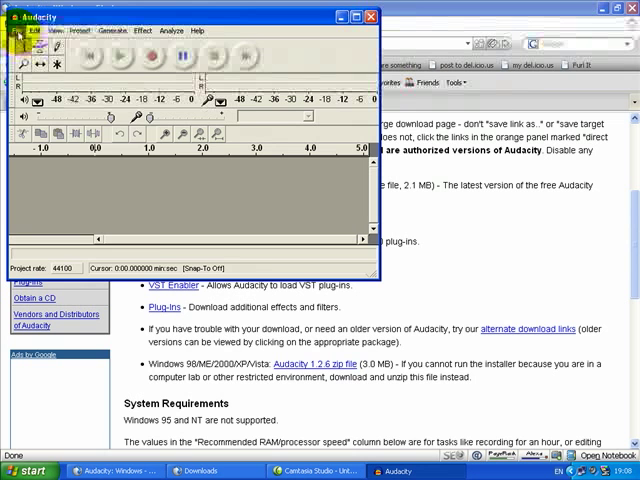
click(20, 30)
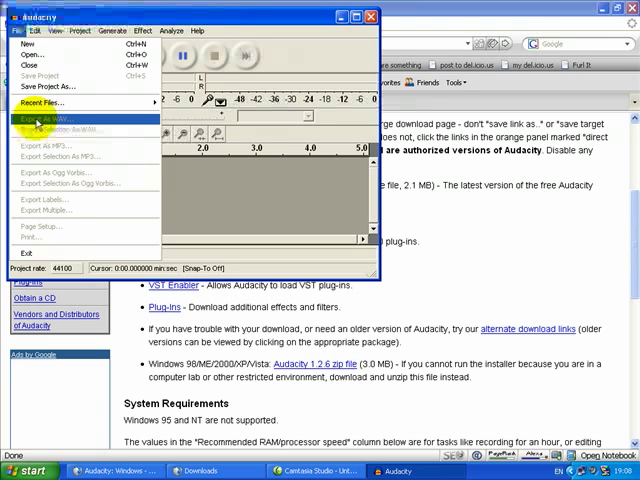
mouse_move(44, 128)
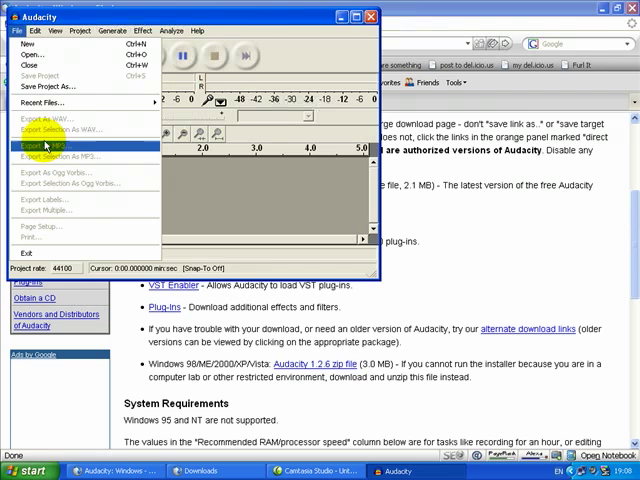
click(182, 30)
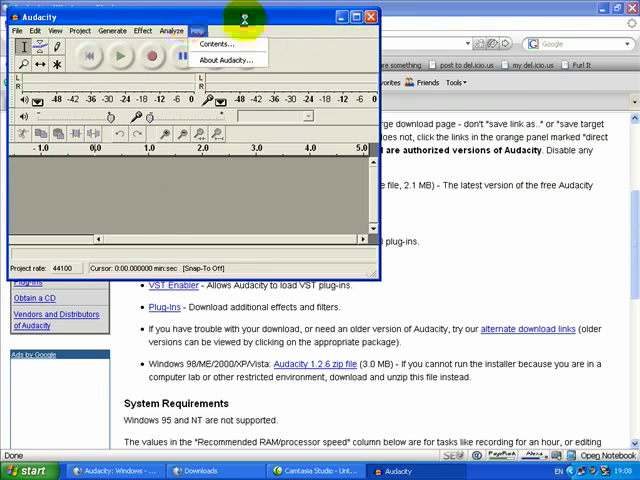
click(356, 16)
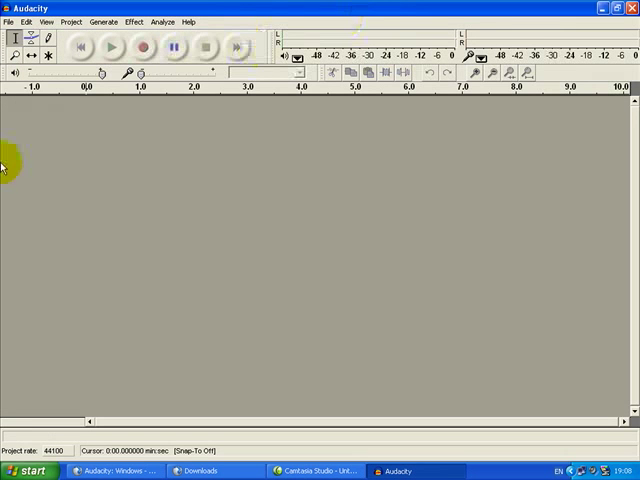
Record a voice clip of about eight seconds on a new track and stop the recording
click(144, 48)
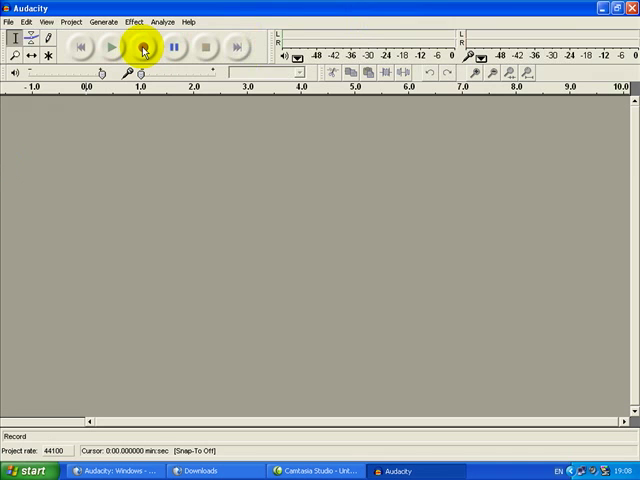
click(140, 50)
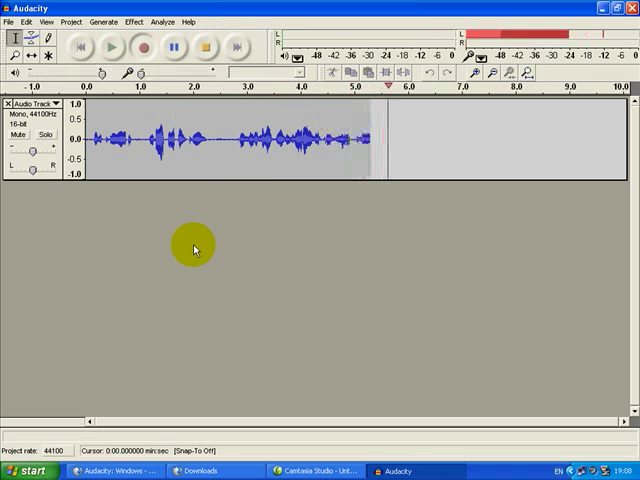
click(208, 50)
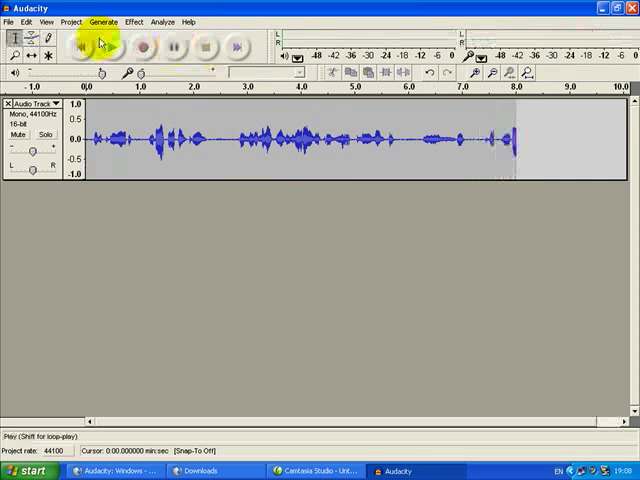
click(12, 20)
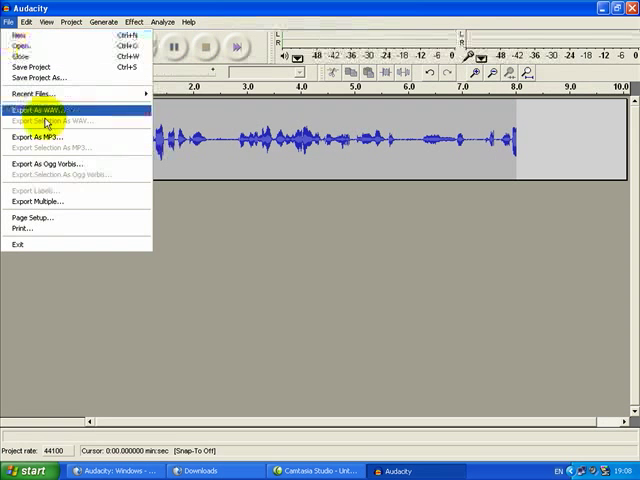
mouse_move(40, 136)
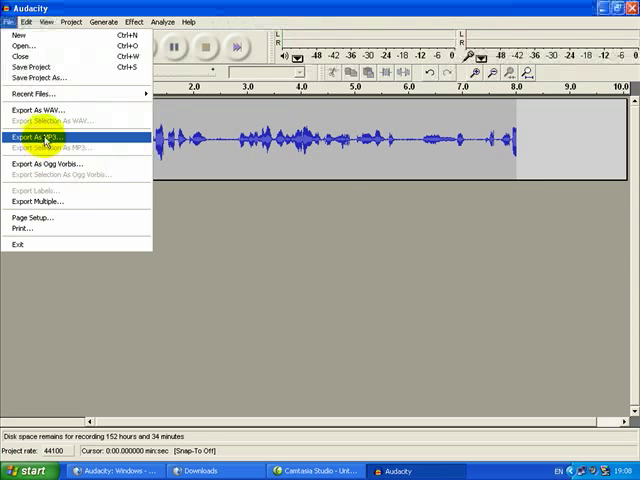
Start an MP3 export of the recording and browse to the Documents folder
click(44, 136)
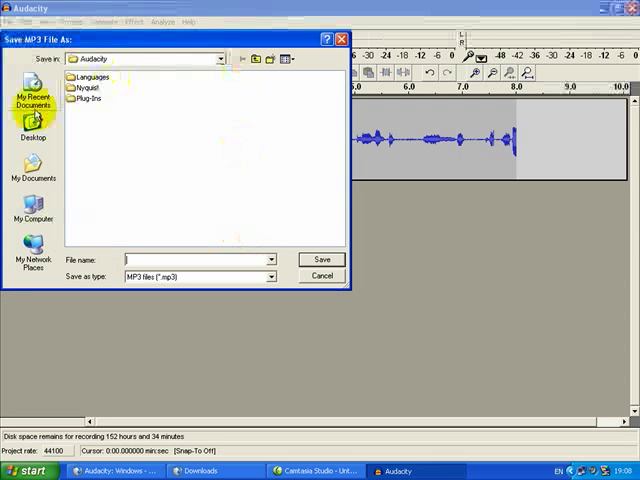
click(32, 170)
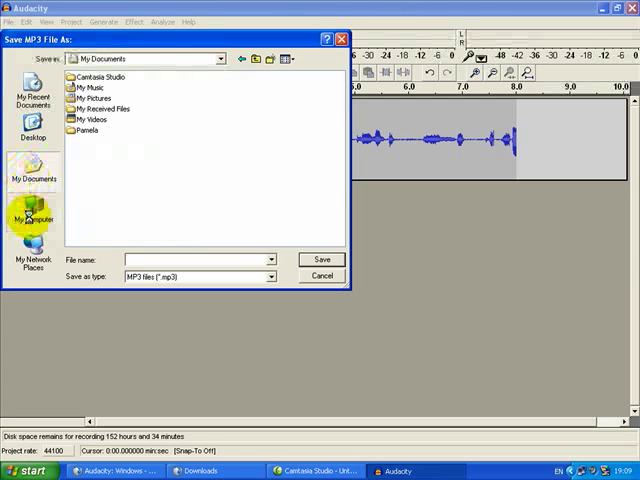
click(32, 218)
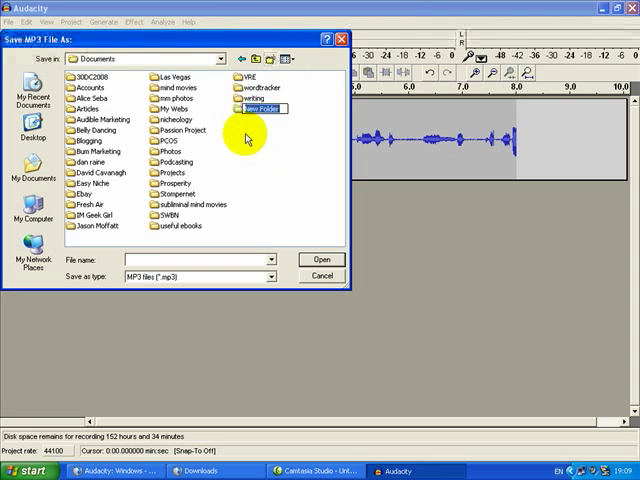
Save the export as 'test' inside the 'audio' folder
text(audio)
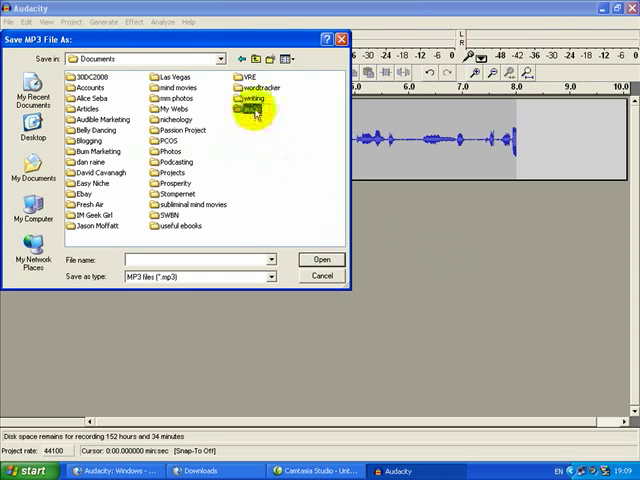
double_click(258, 112)
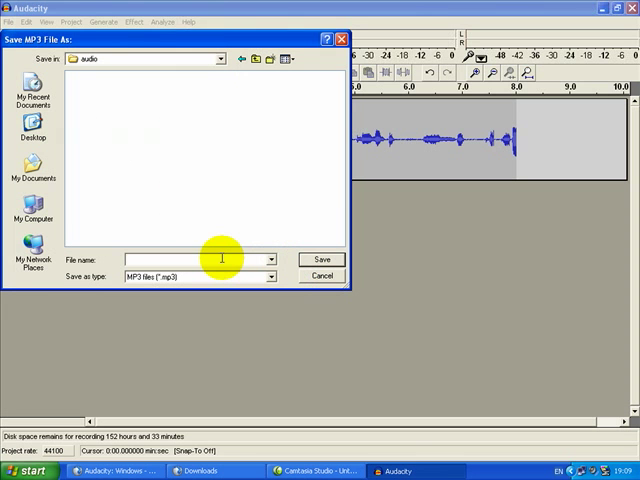
text(test)
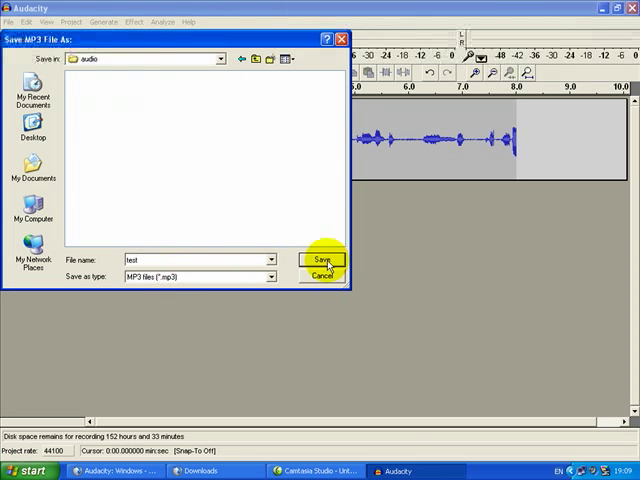
click(320, 260)
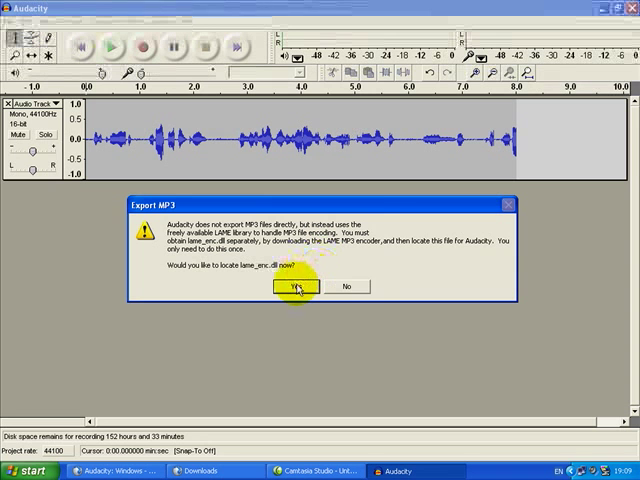
mouse_move(360, 288)
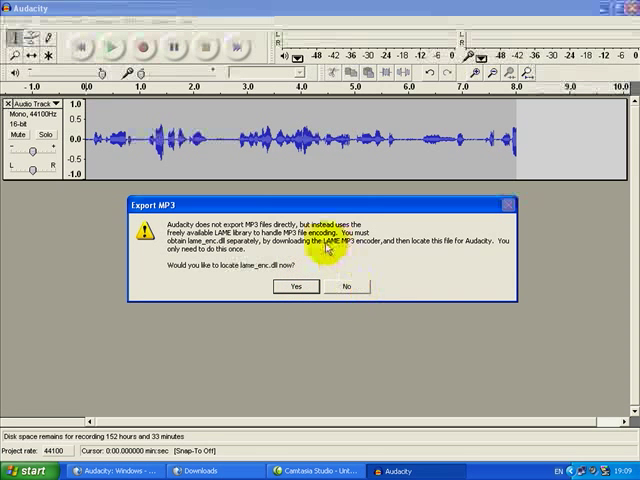
Decline locating lame_enc.dll so the MP3 export is dropped for now
click(348, 288)
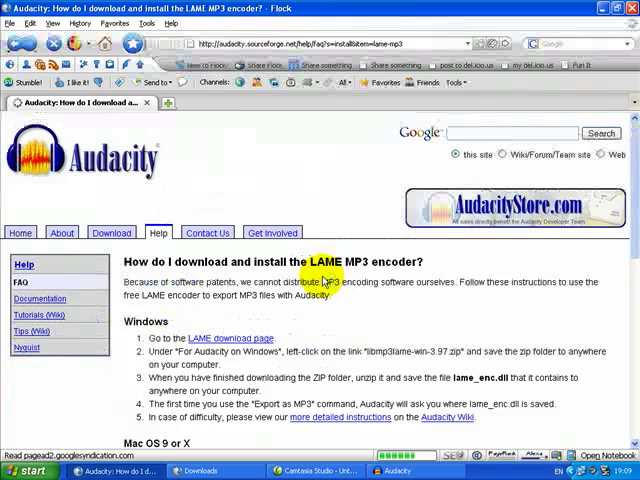
Scroll the Audacity help and LAME binaries pages down to the Windows LAME 3.97 download link
scroll(down, 3)
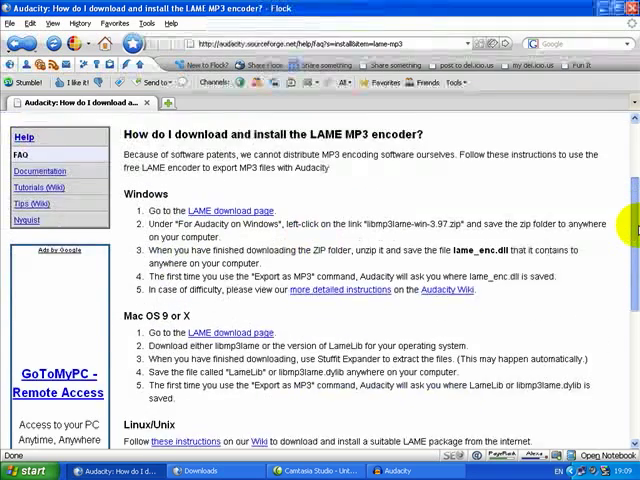
scroll(down, 3)
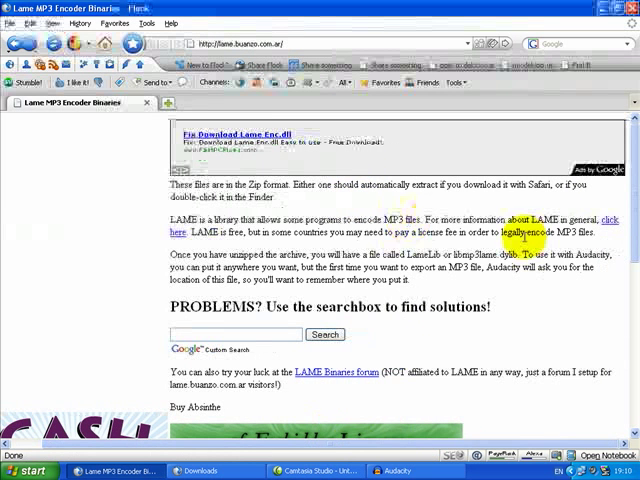
scroll(down, 3)
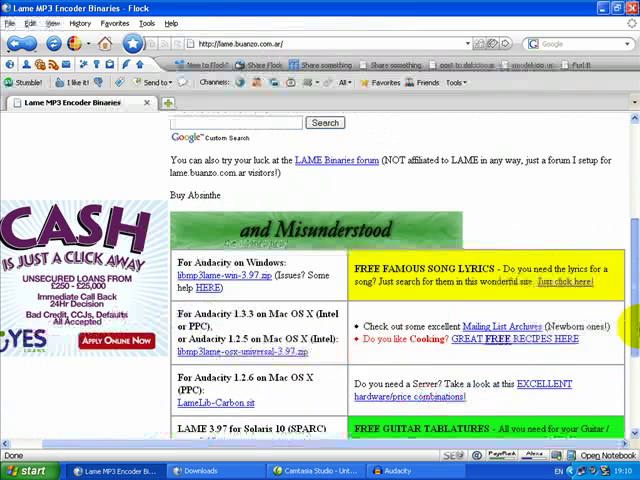
scroll(down, 3)
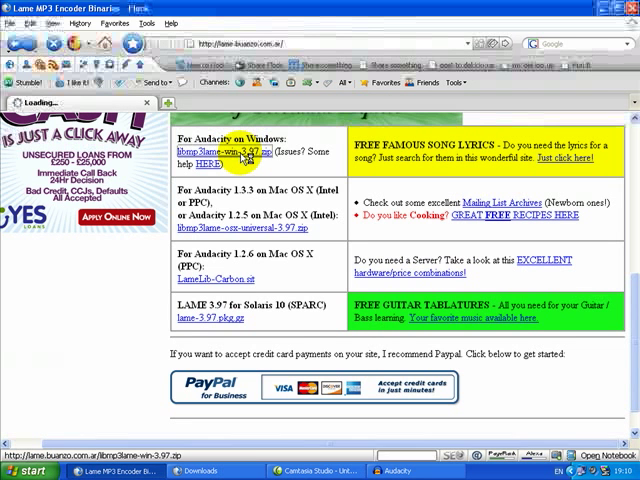
Download the Windows LAME 3.97 zip and save it into Program Files
click(216, 152)
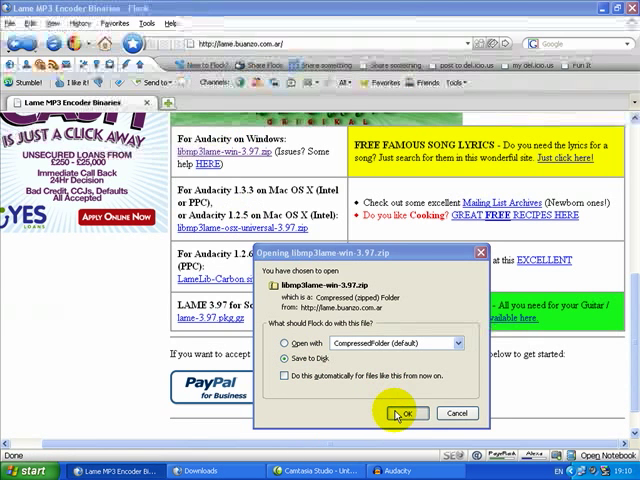
click(402, 412)
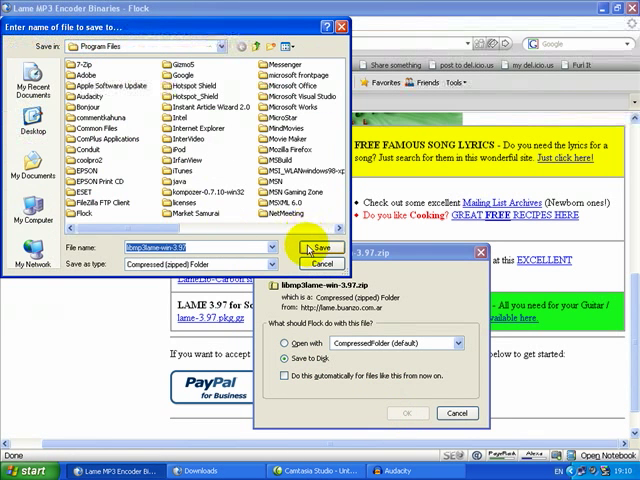
click(320, 246)
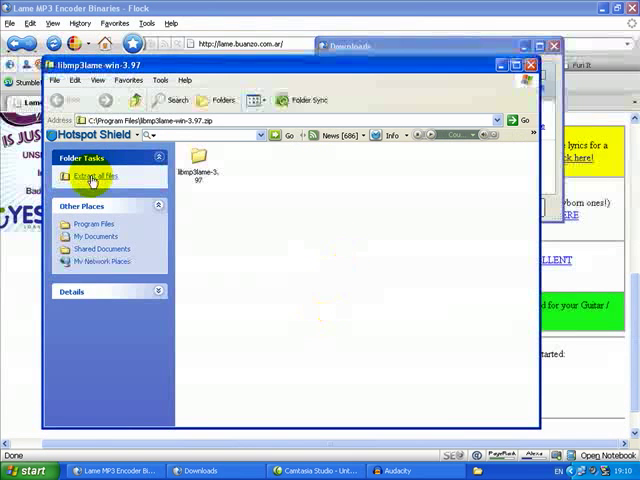
Run the Extraction Wizard to unpack the LAME 3.97 zip into the suggested Program Files folder
click(96, 176)
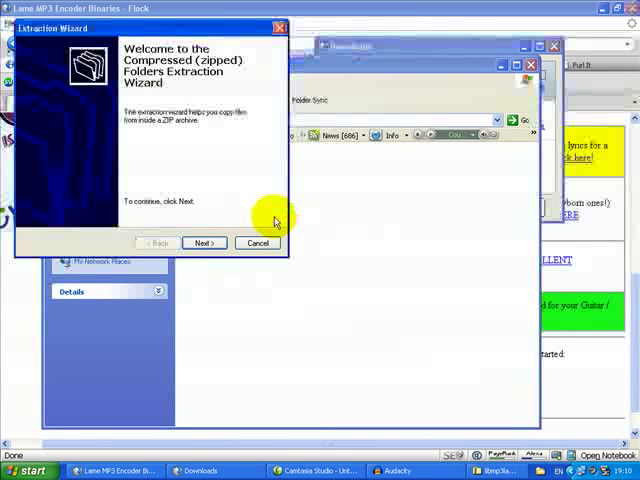
click(204, 242)
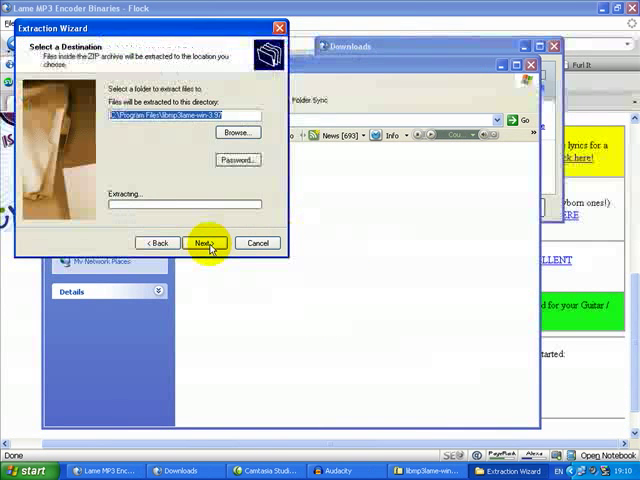
click(204, 244)
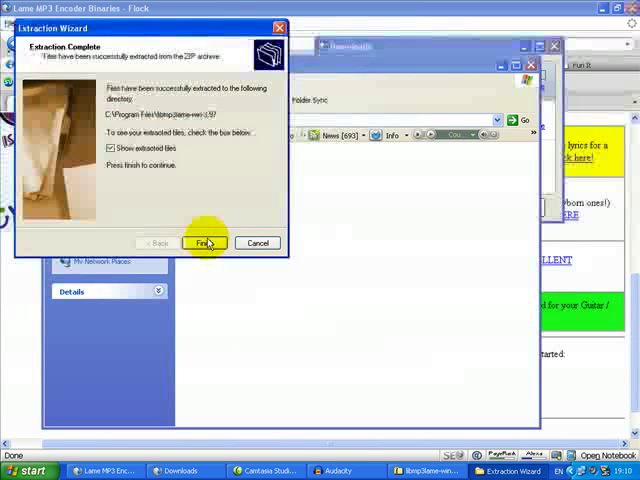
click(204, 242)
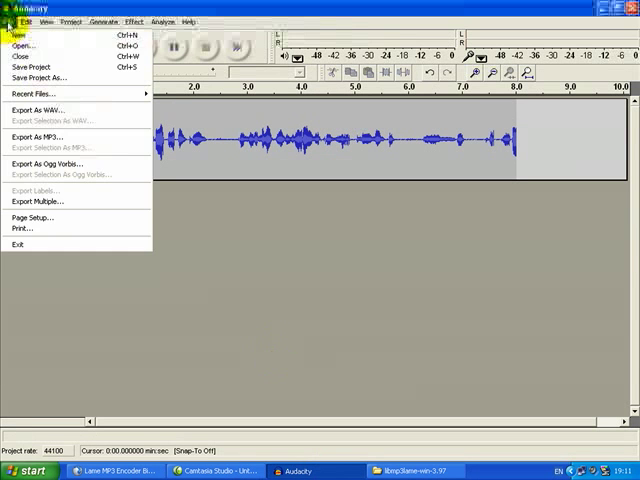
Retry Export as MP3 with file name 'test' and agree to locate lame_enc.dll
click(36, 134)
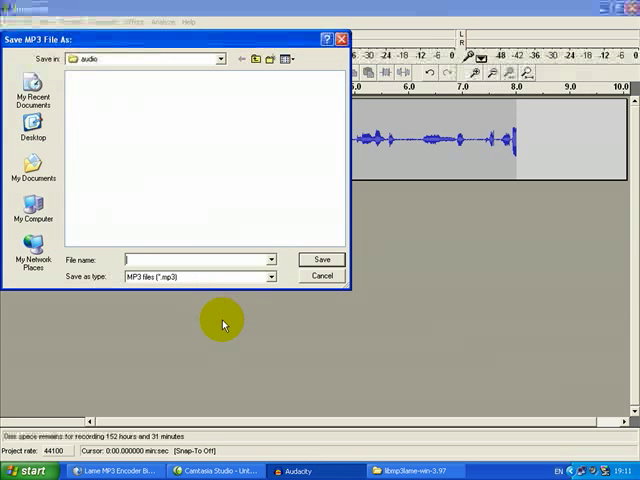
text(test)
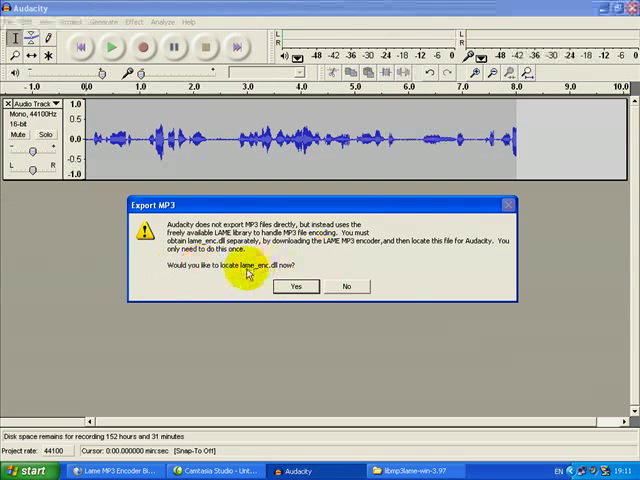
click(294, 288)
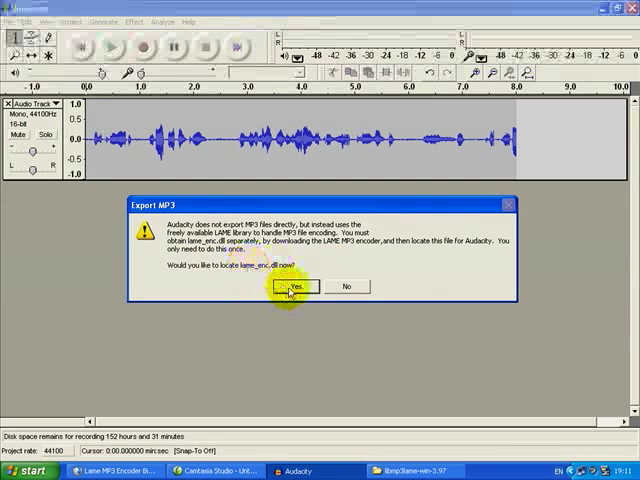
click(292, 288)
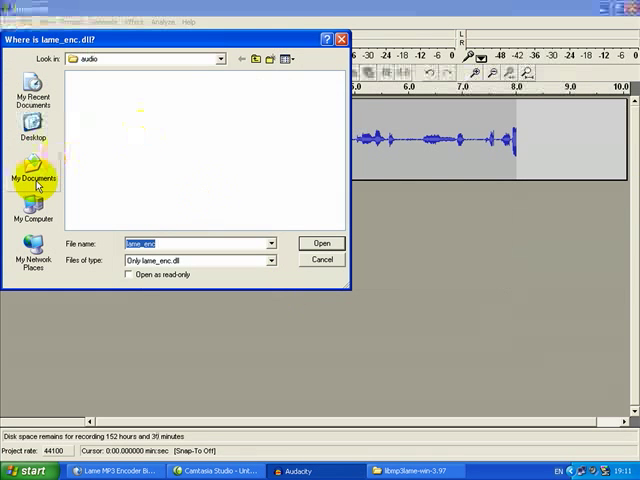
Browse C:\Program Files to the extracted LAME folder and select lame_enc.dll
click(32, 208)
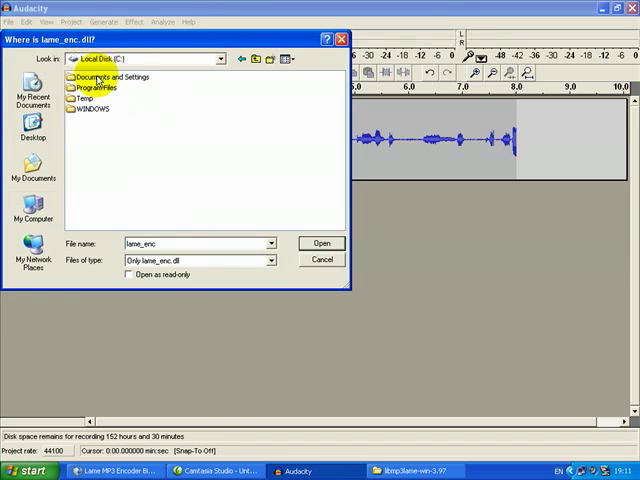
double_click(96, 88)
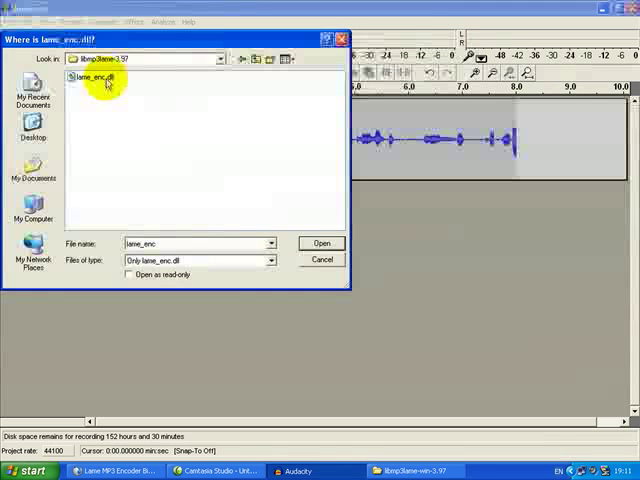
click(320, 244)
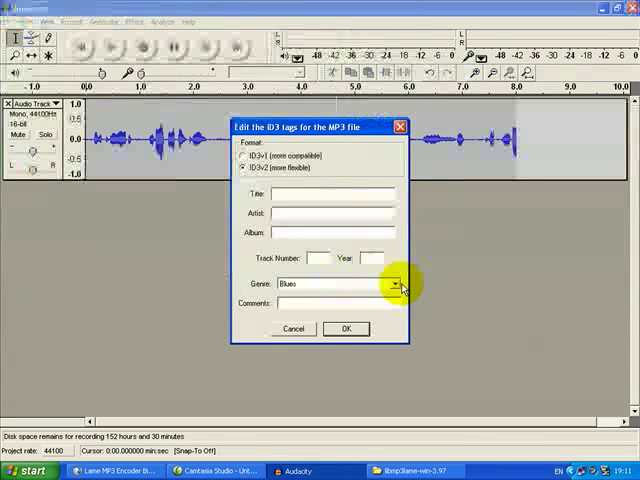
mouse_move(280, 172)
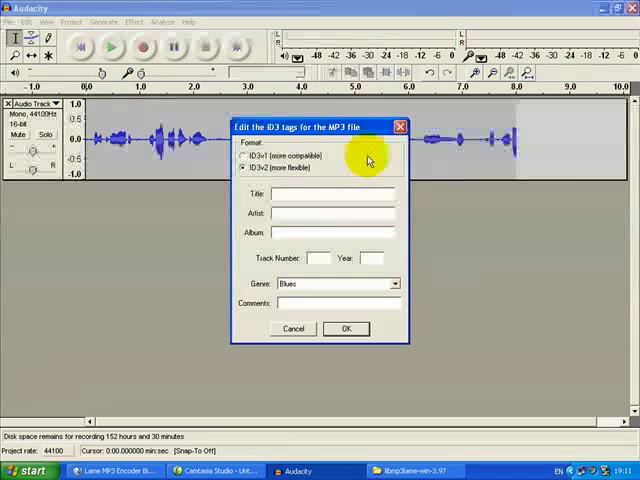
Accept the ID3 tag editor with blank fields to finish the MP3 export
click(344, 328)
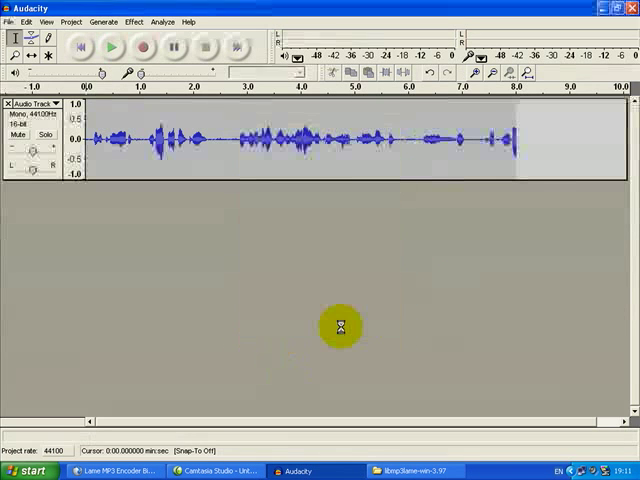